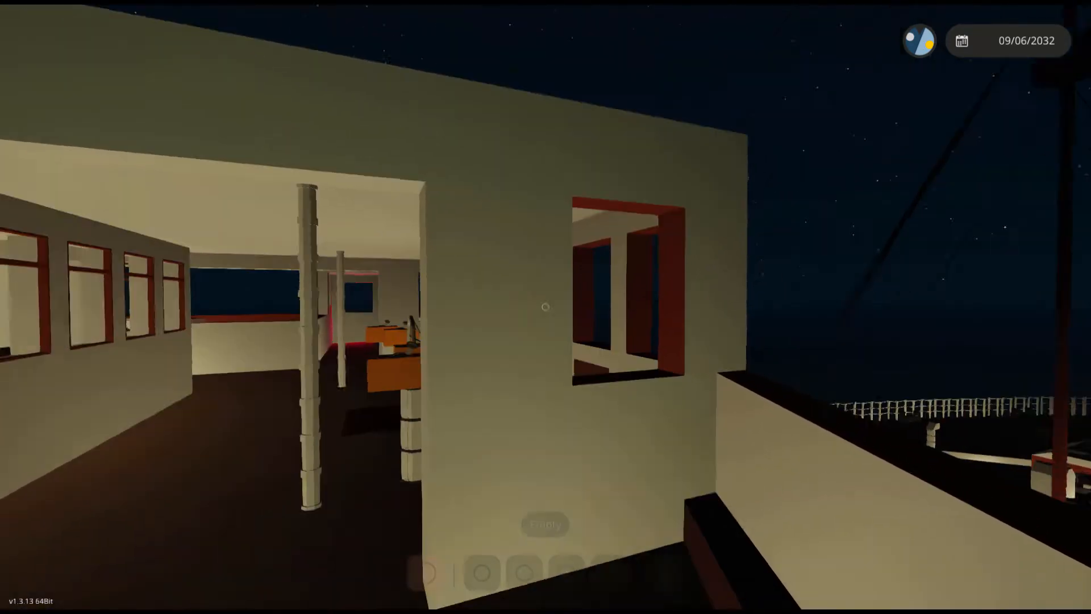
mouse_move(546, 306)
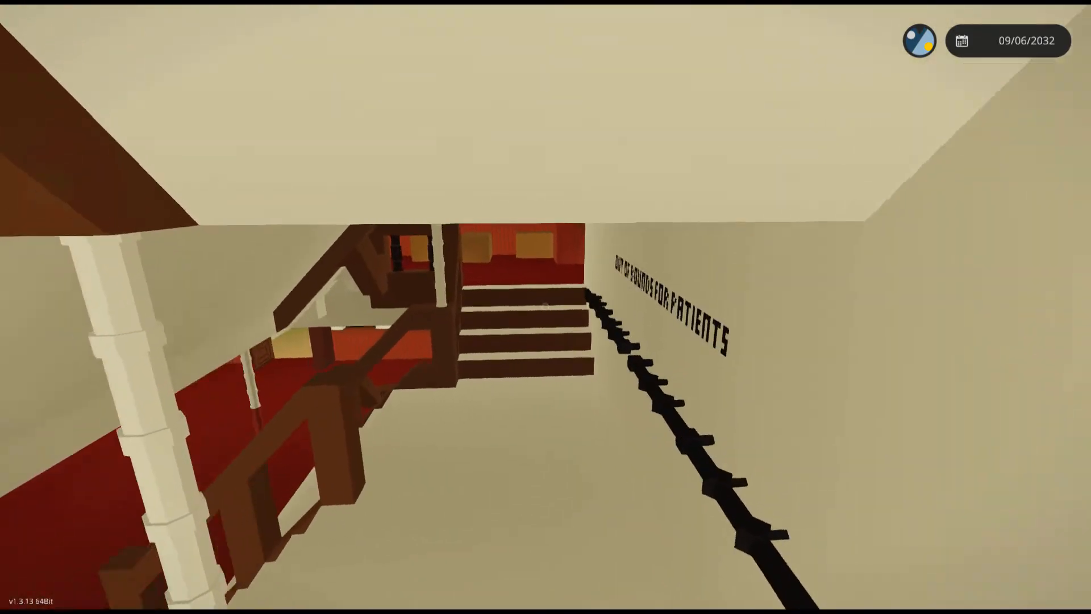
mouse_move(545, 307)
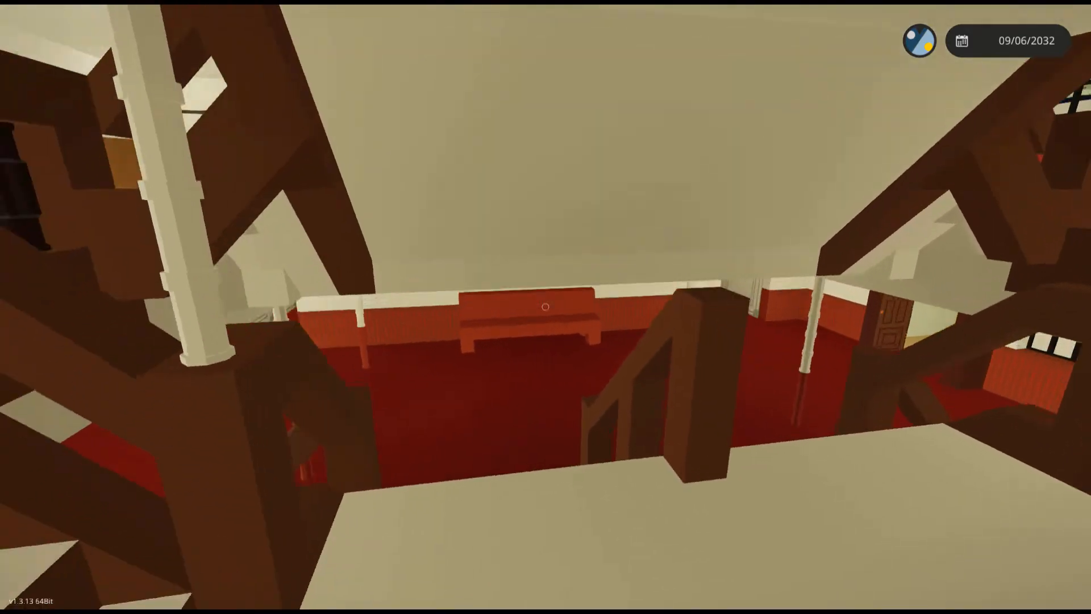
mouse_move(546, 307)
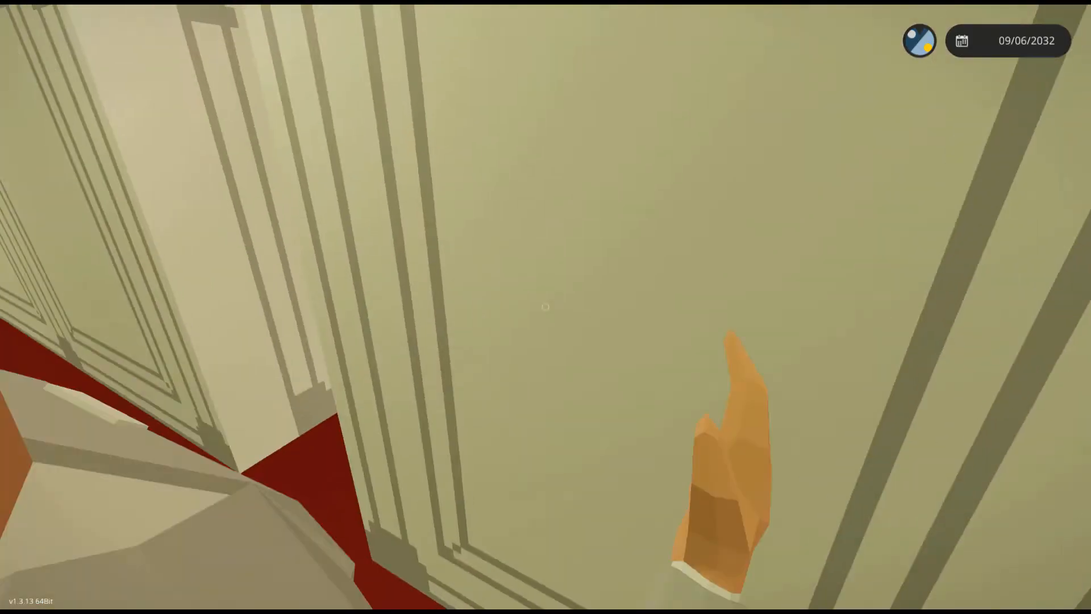
mouse_move(545, 307)
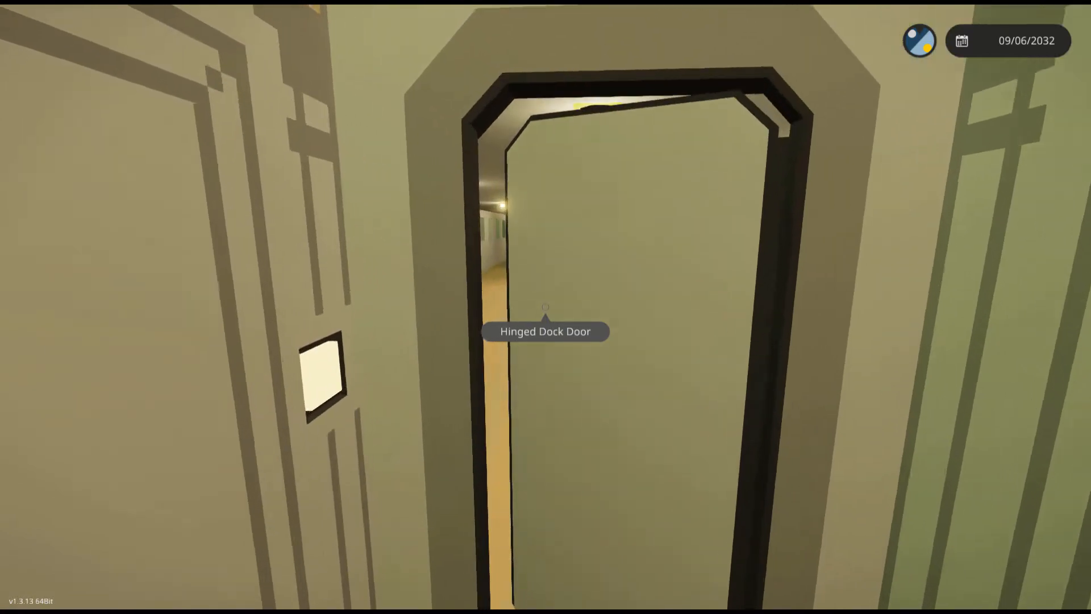
mouse_move(546, 307)
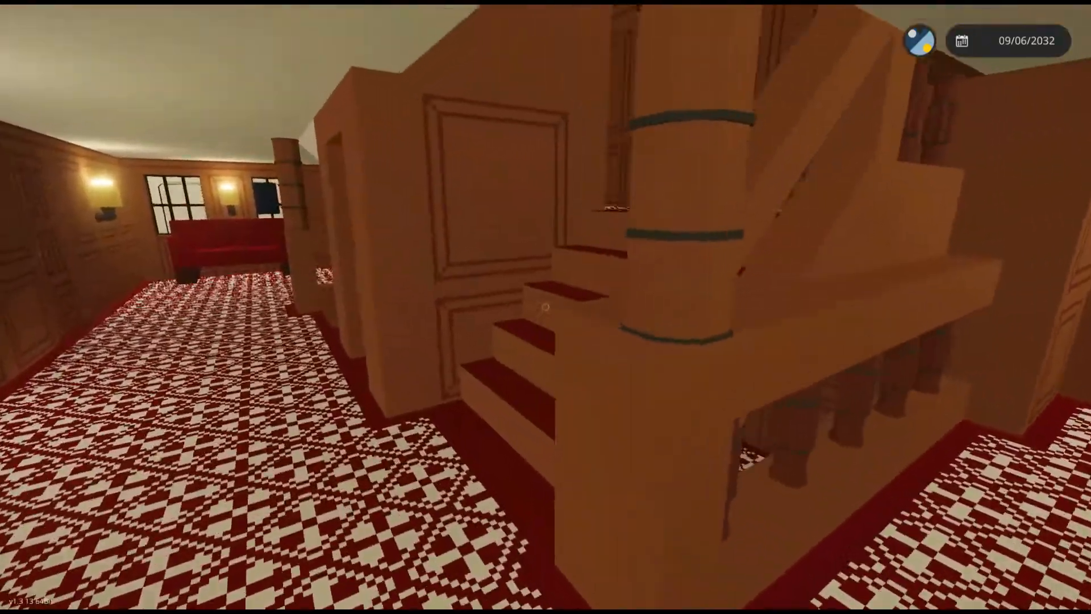
mouse_move(545, 307)
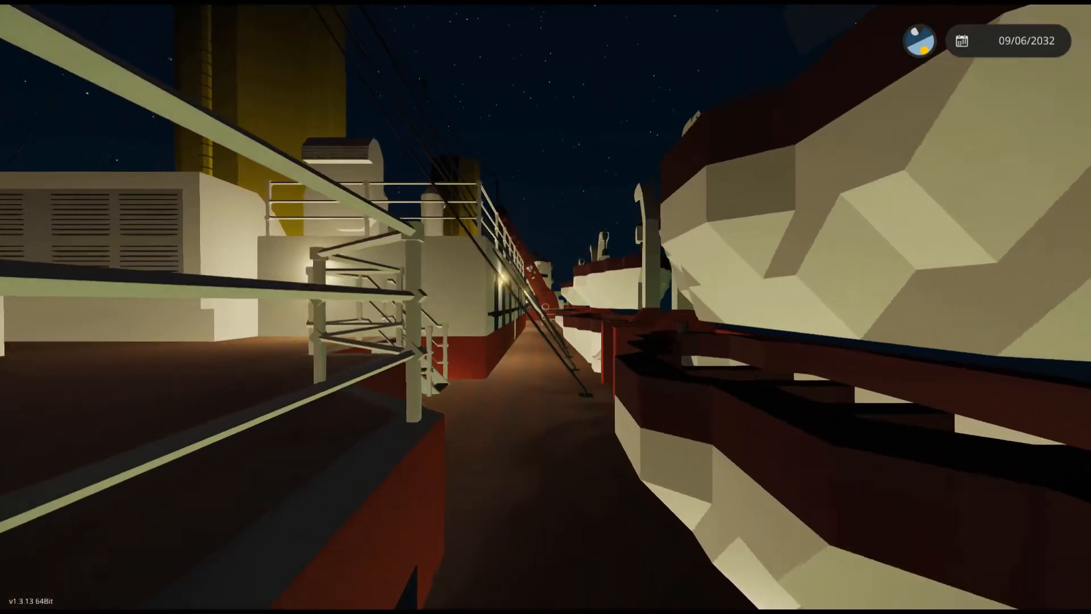
mouse_move(545, 306)
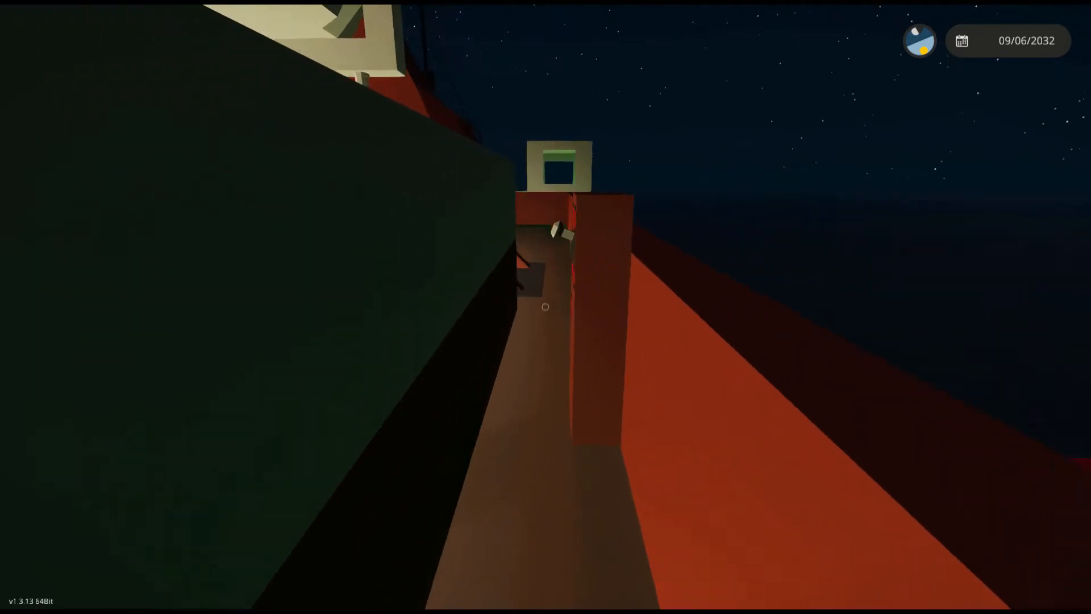
mouse_move(545, 306)
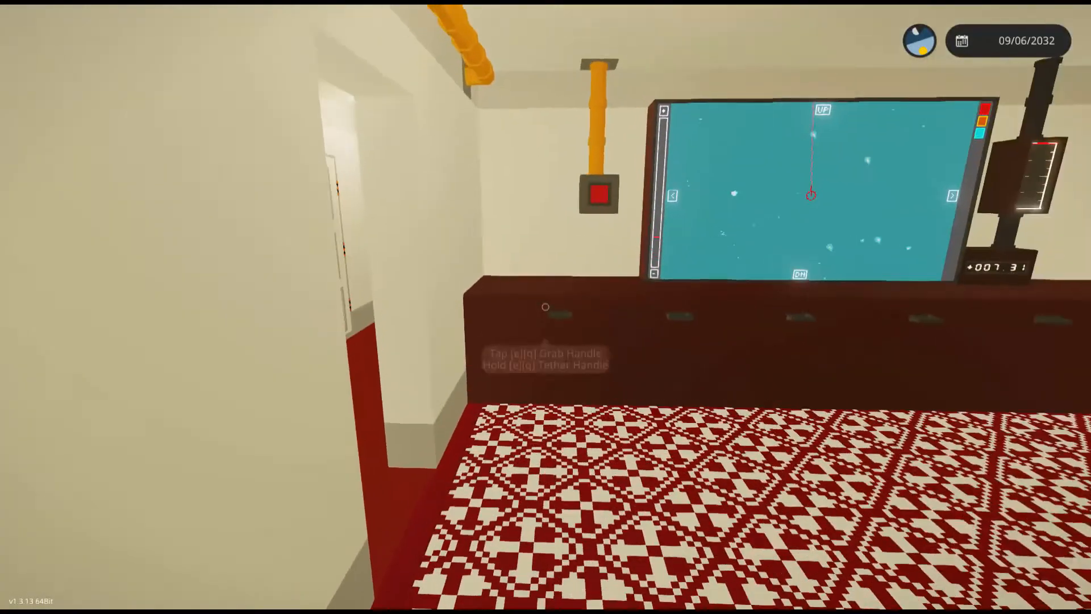
mouse_move(546, 307)
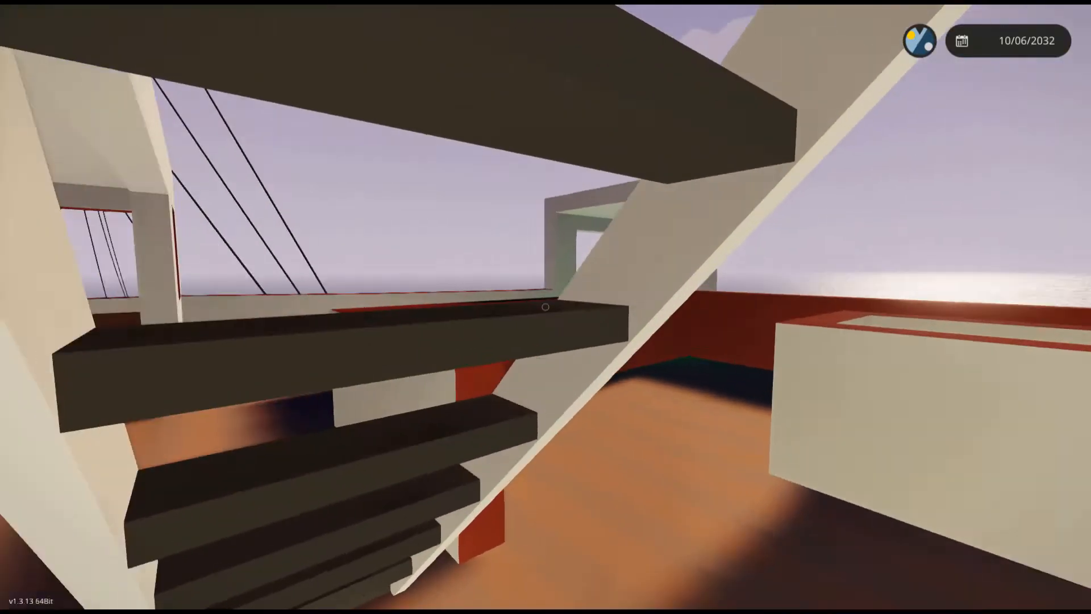
mouse_move(546, 307)
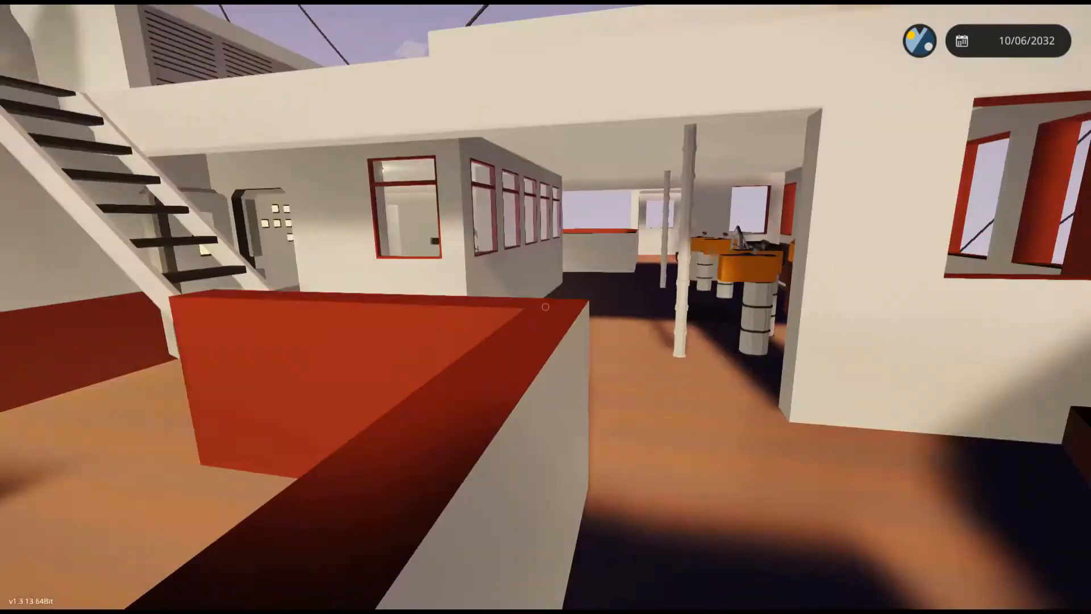
mouse_move(546, 307)
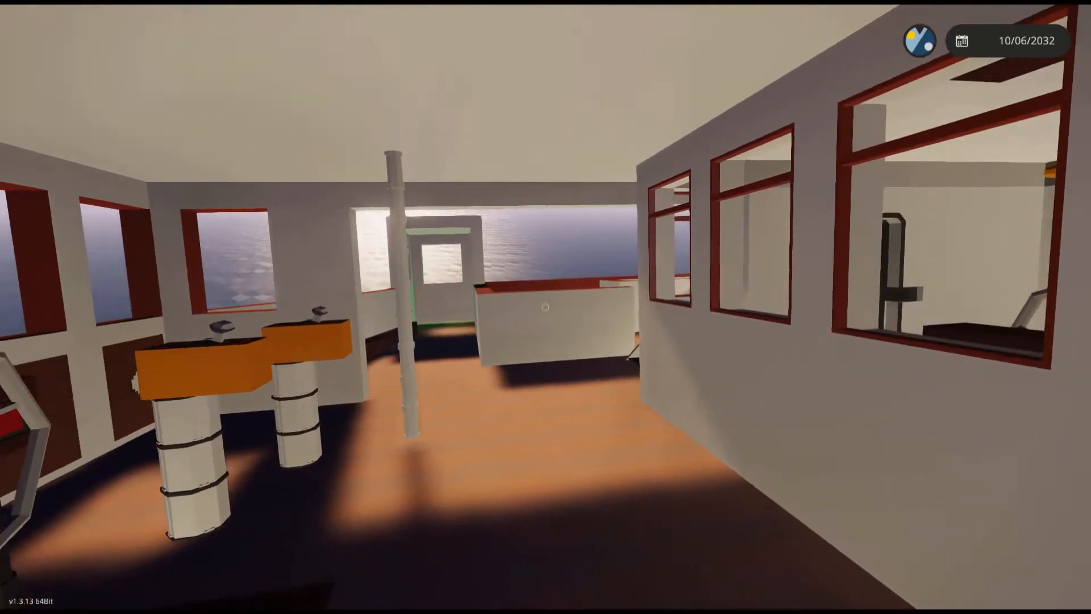
mouse_move(546, 307)
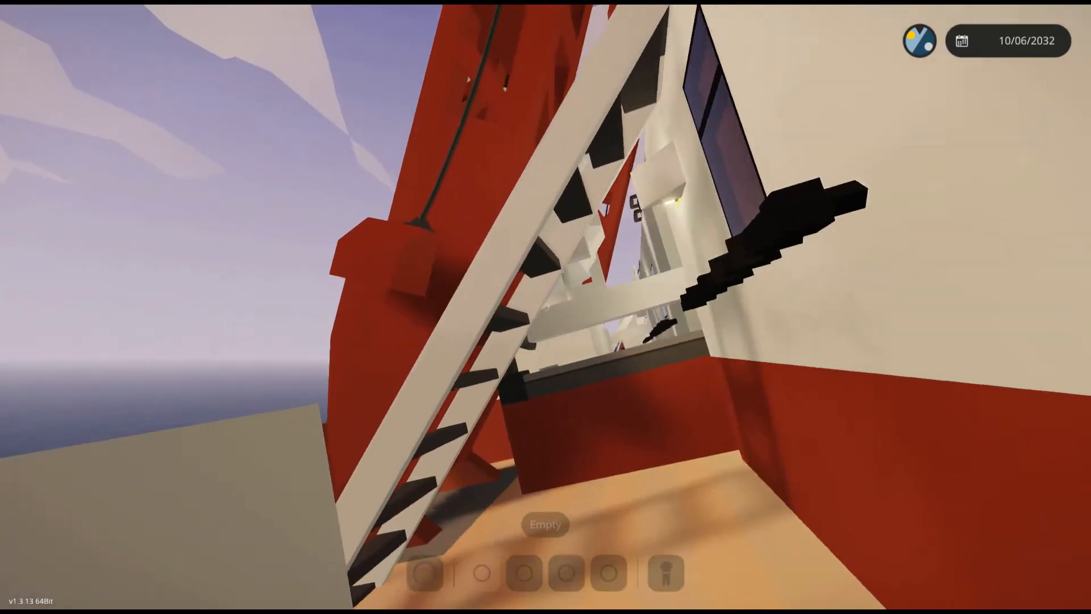
mouse_move(545, 306)
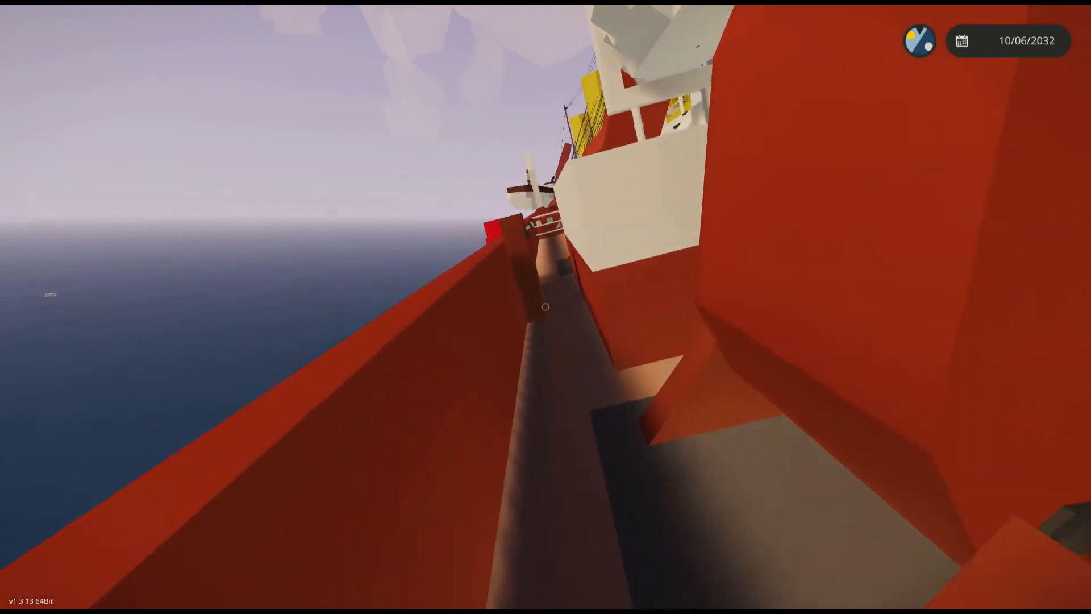
mouse_move(546, 307)
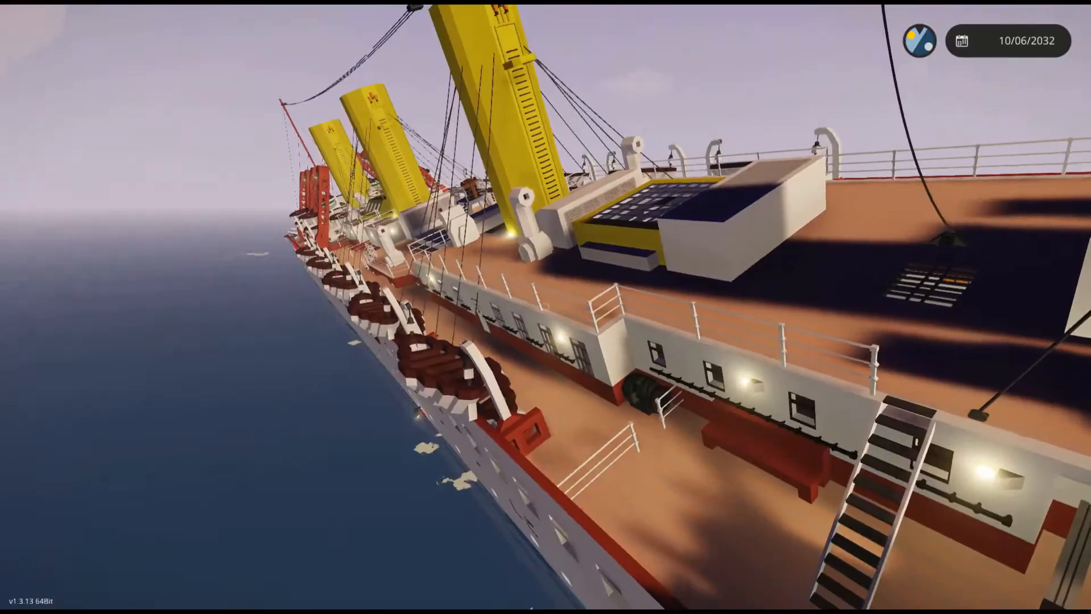
mouse_move(546, 306)
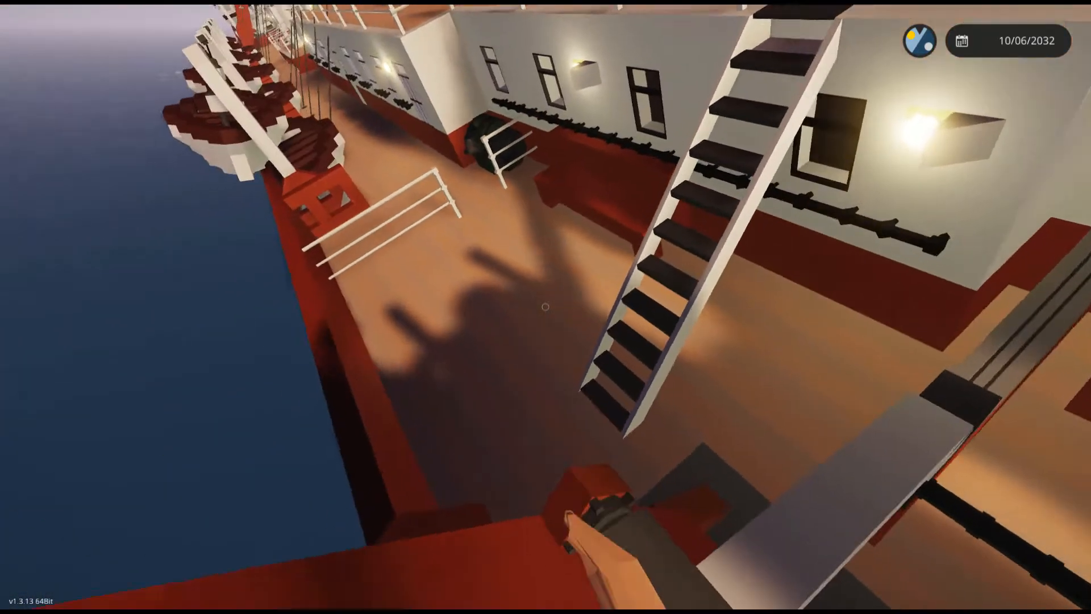
mouse_move(545, 307)
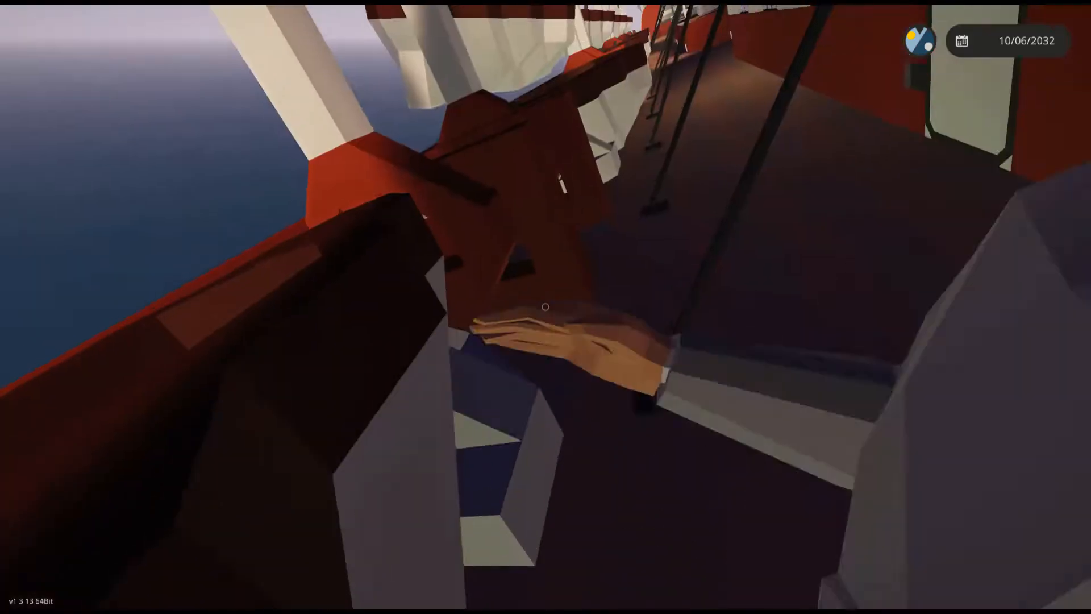
mouse_move(545, 307)
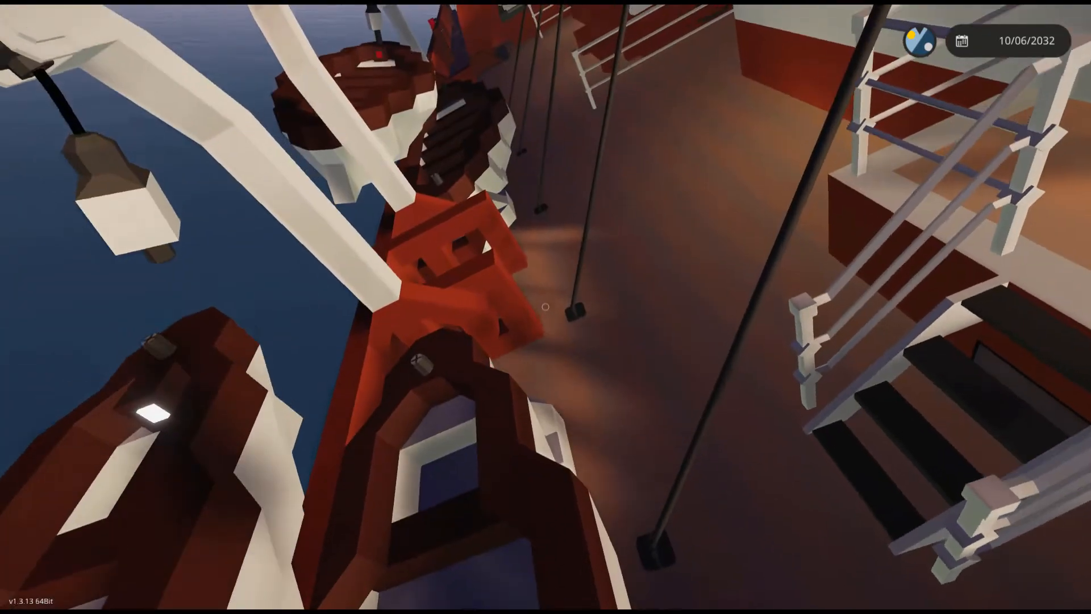
mouse_move(546, 307)
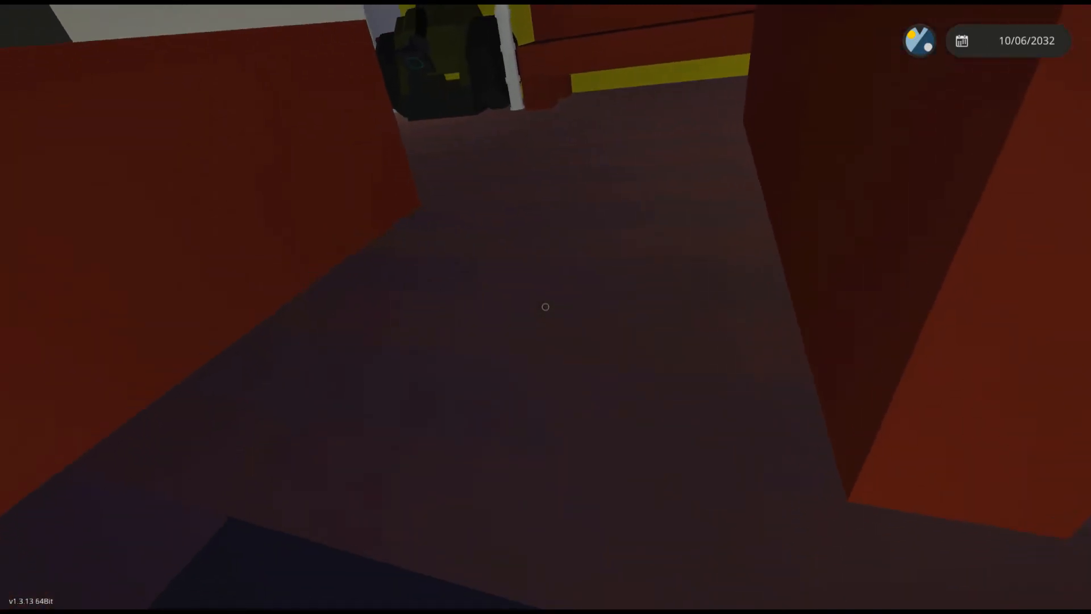
mouse_move(545, 307)
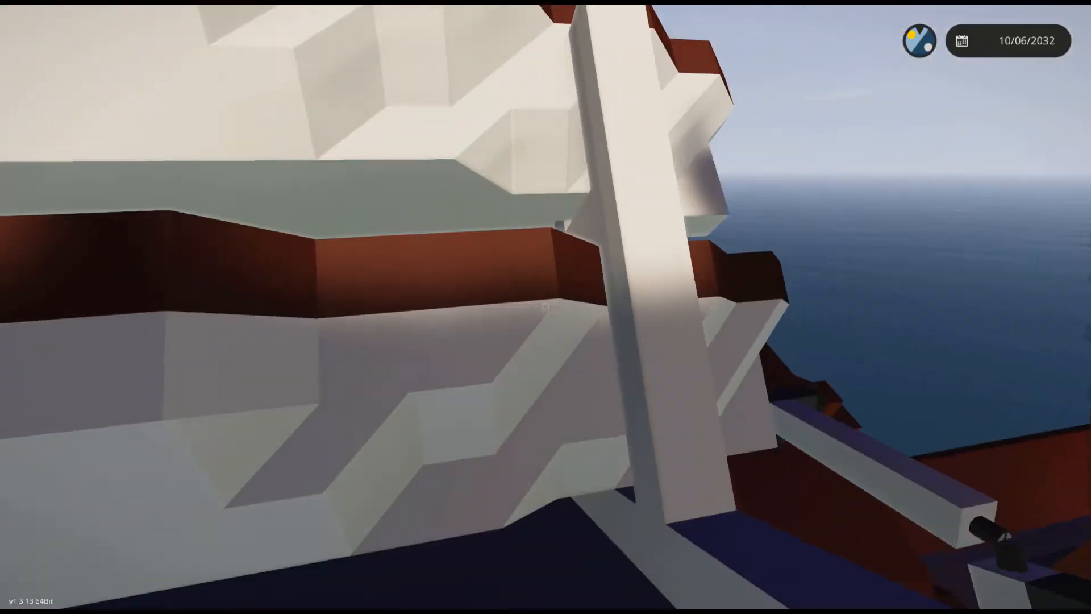
mouse_move(545, 306)
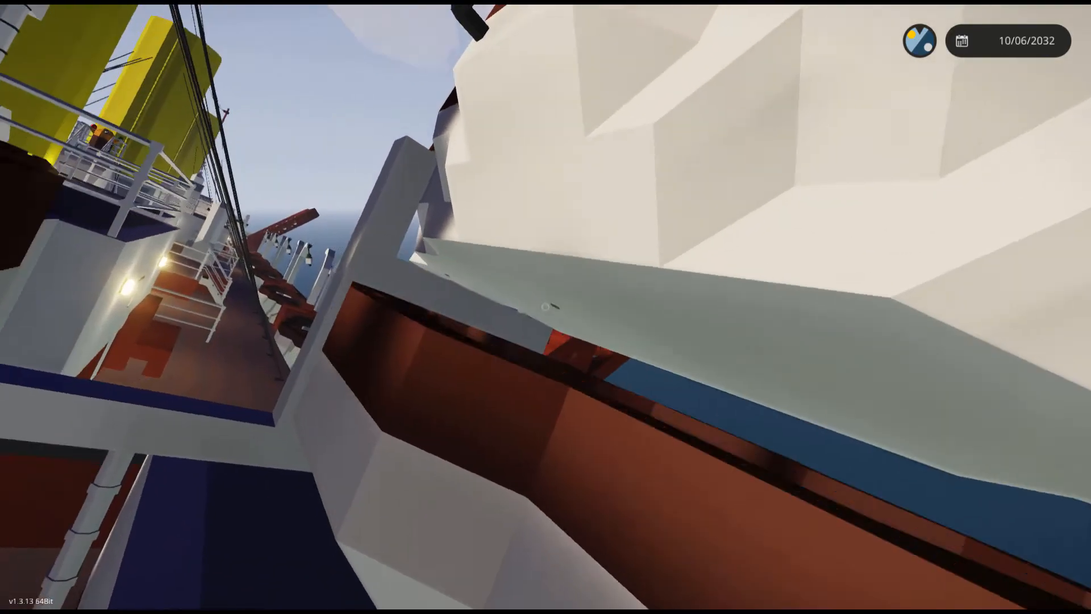
mouse_move(546, 307)
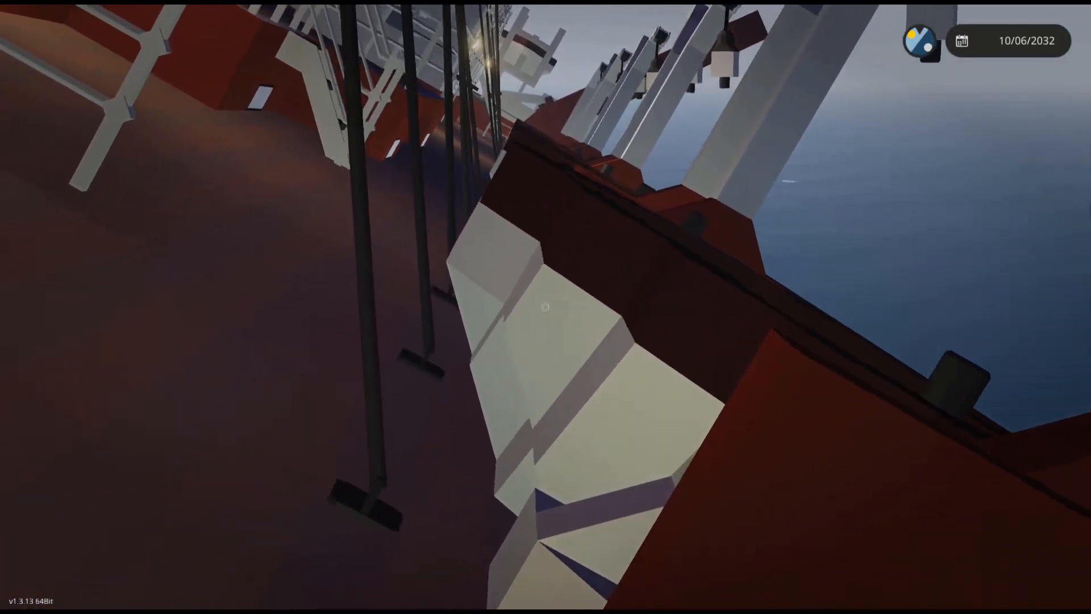
mouse_move(545, 306)
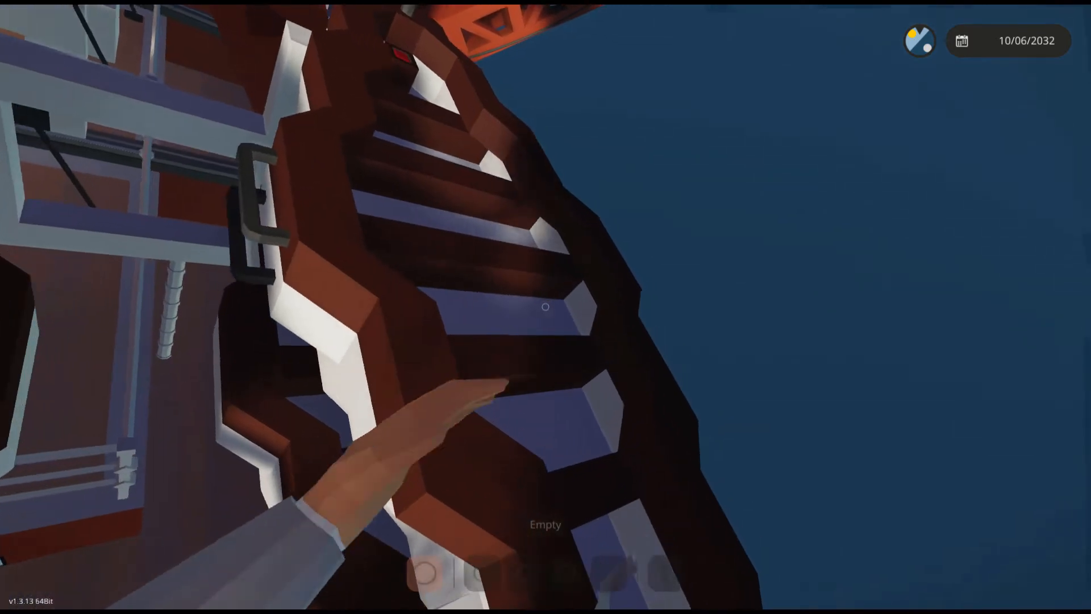
mouse_move(545, 307)
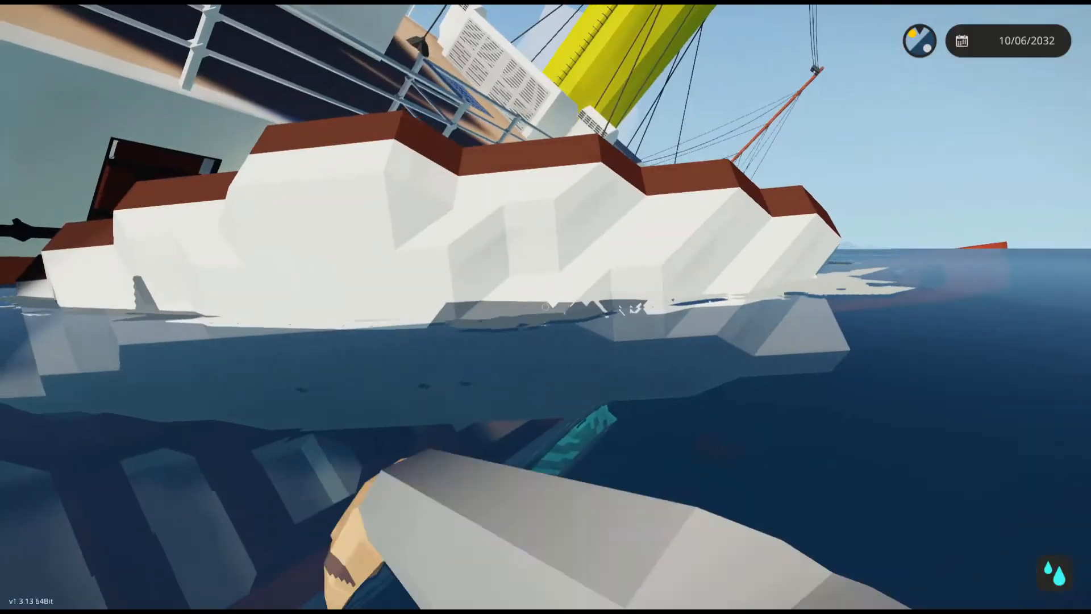
mouse_move(546, 307)
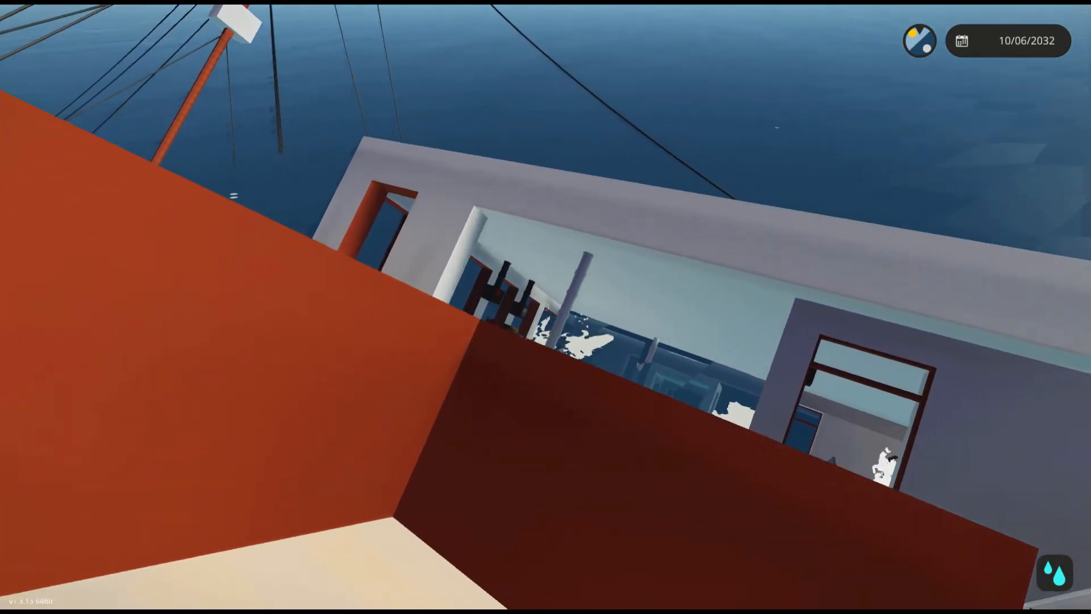
Pause the game via Escape after climbing onto the half-submerged deckhouse.
key("Escape")
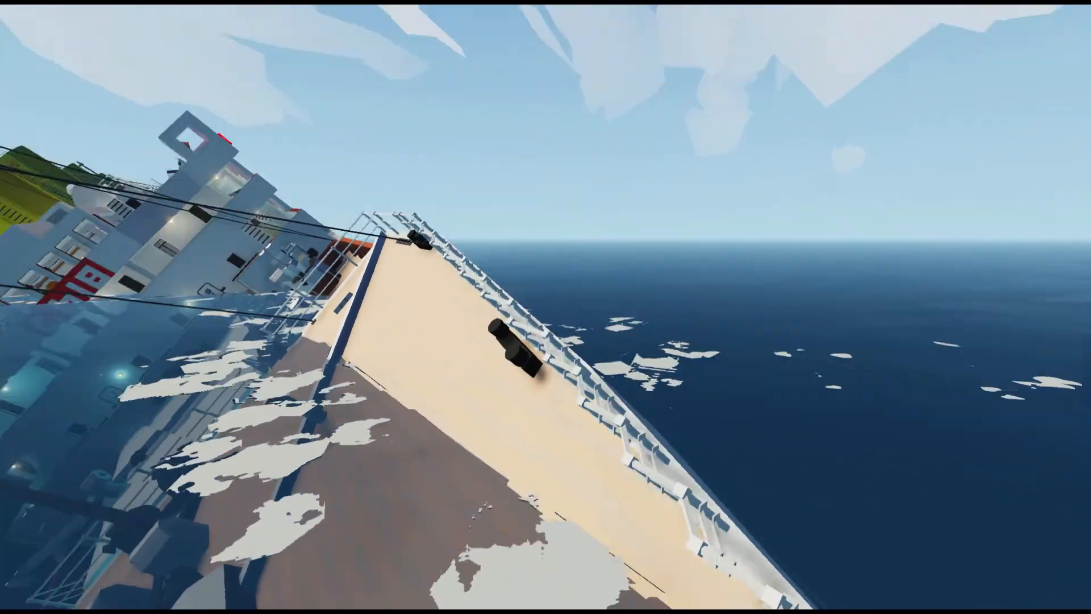
mouse_move(545, 307)
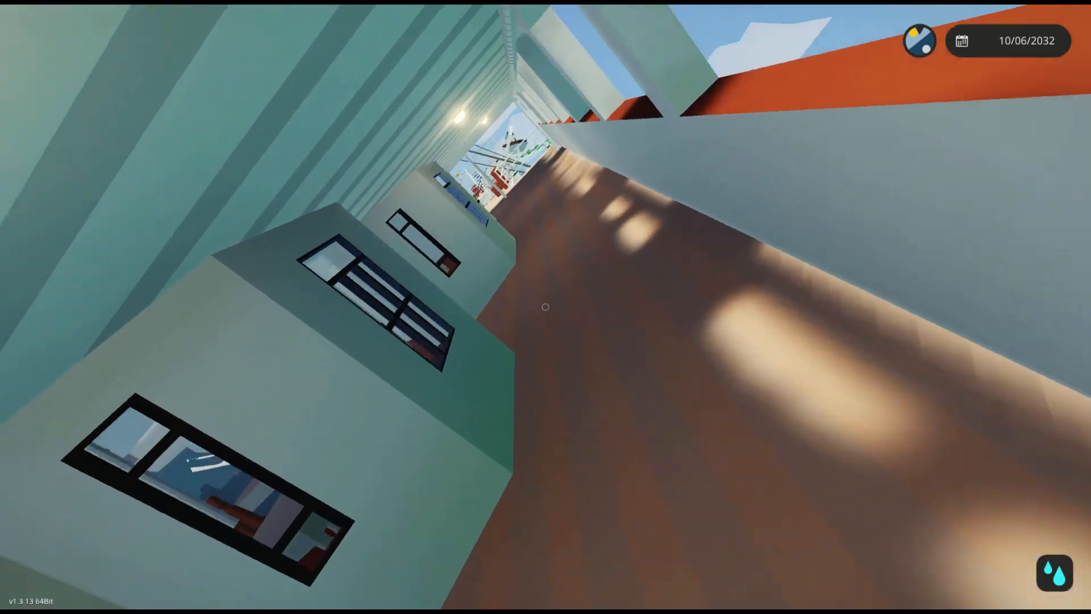
mouse_move(546, 307)
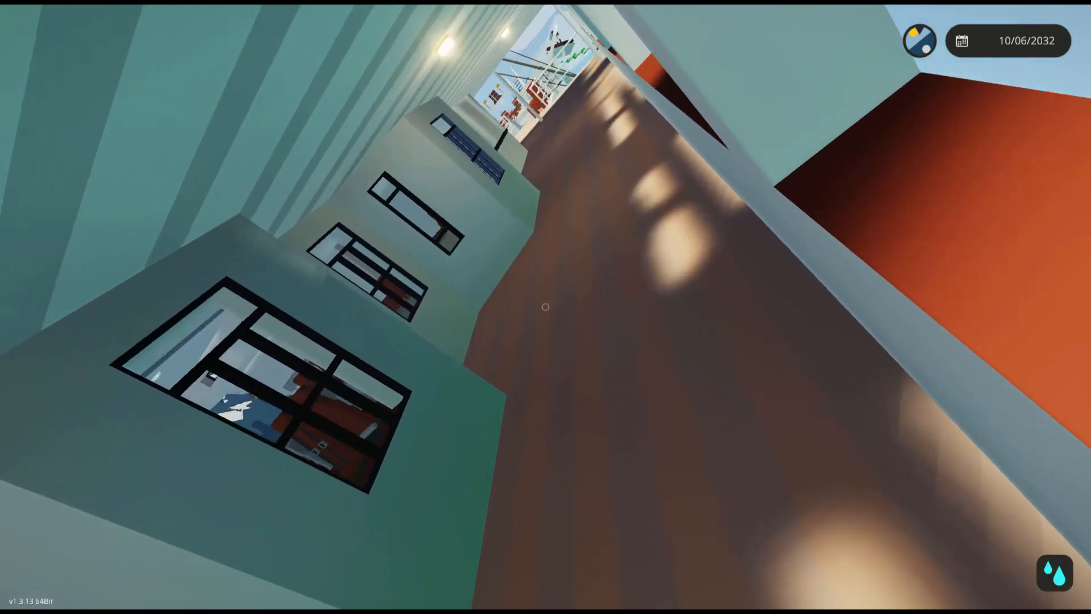